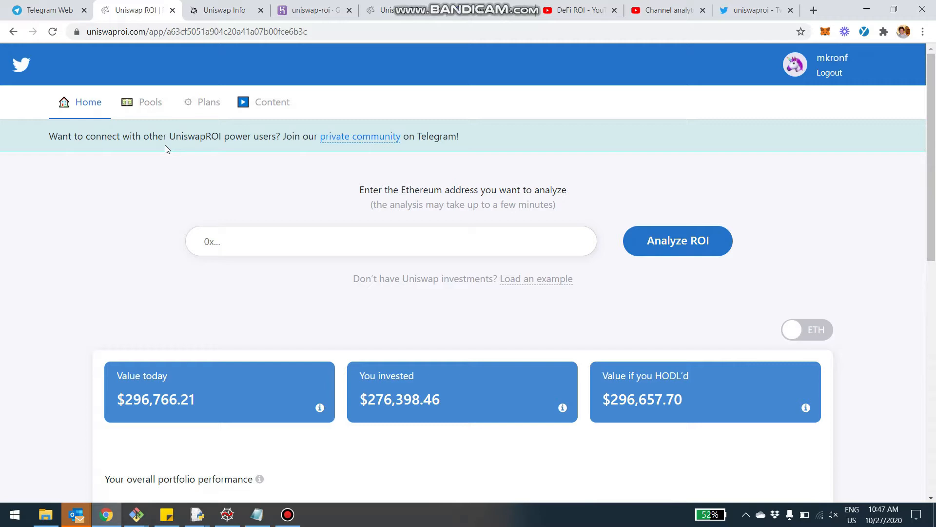
pyautogui.moveTo(164, 155)
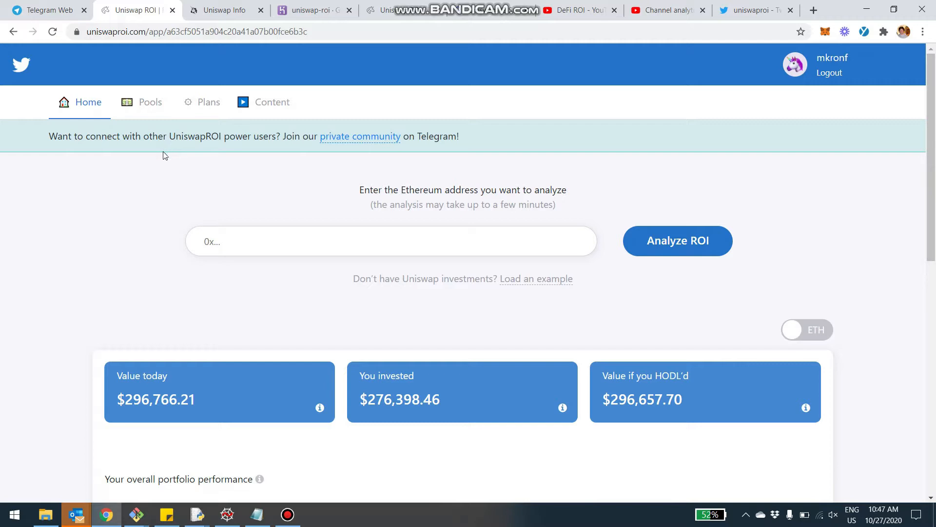
# Open the recently analyzed address to show its breakdown of three liquidity pools
pyautogui.scroll(-3)
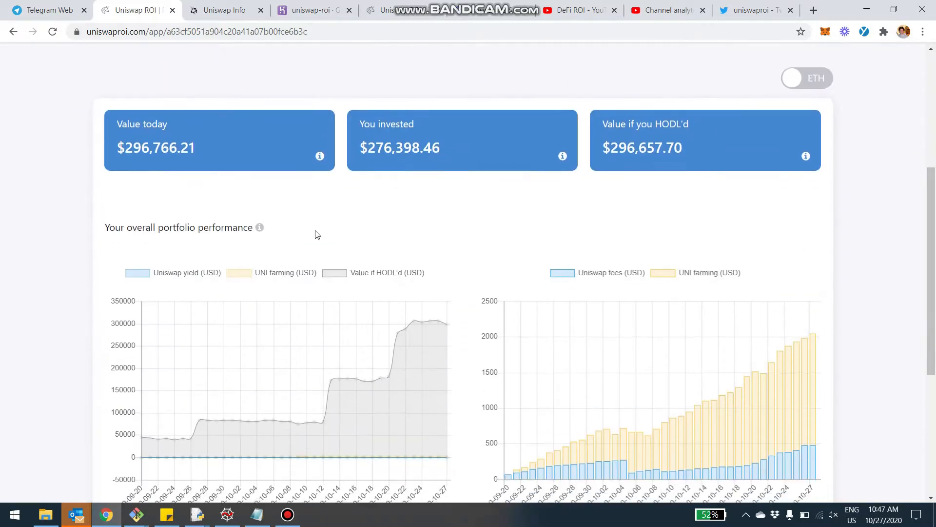
pyautogui.scroll(-3)
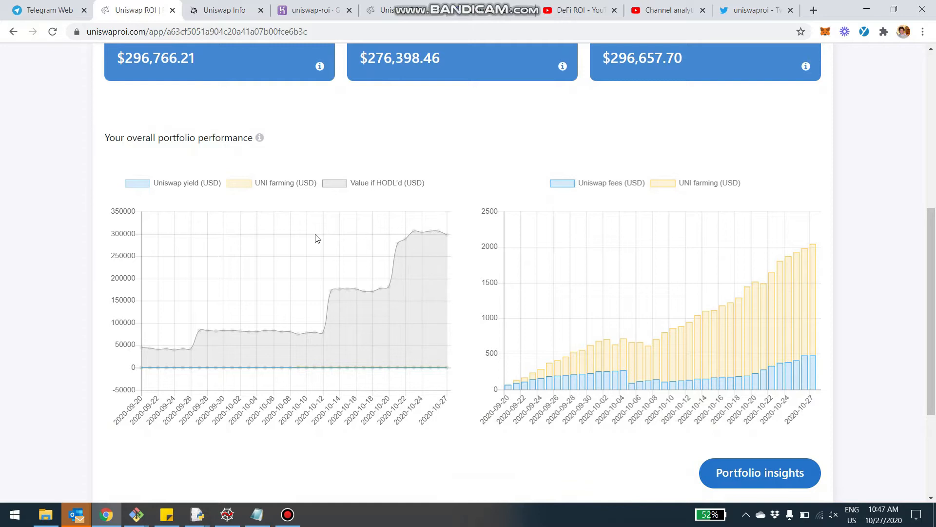
pyautogui.scroll(-3)
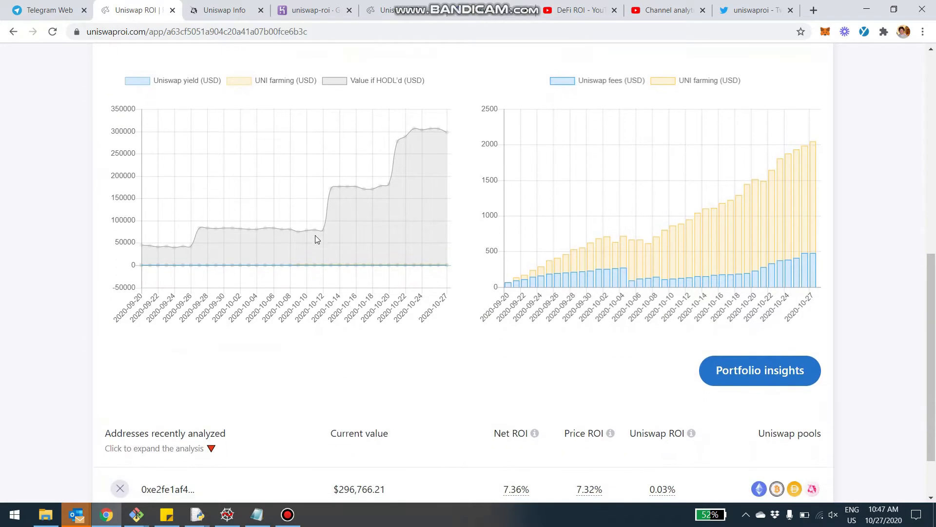
pyautogui.scroll(-3)
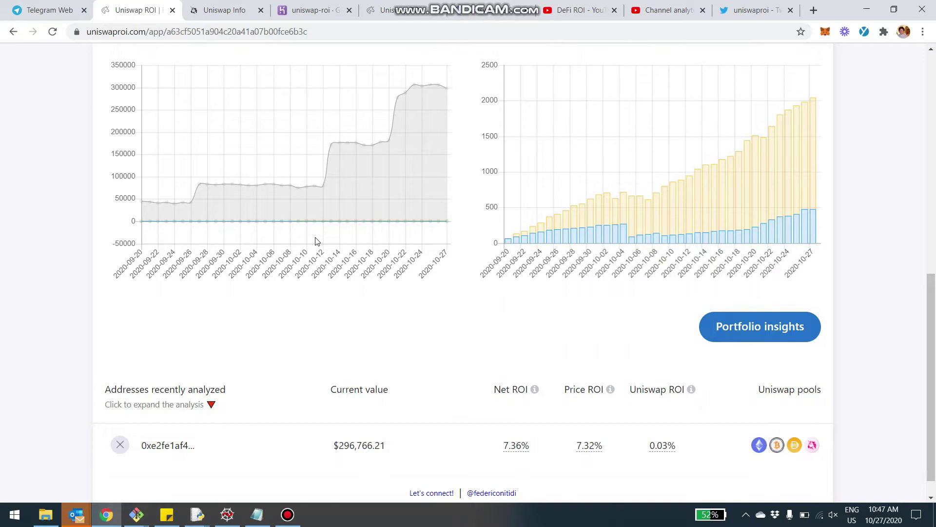
pyautogui.moveTo(330, 241)
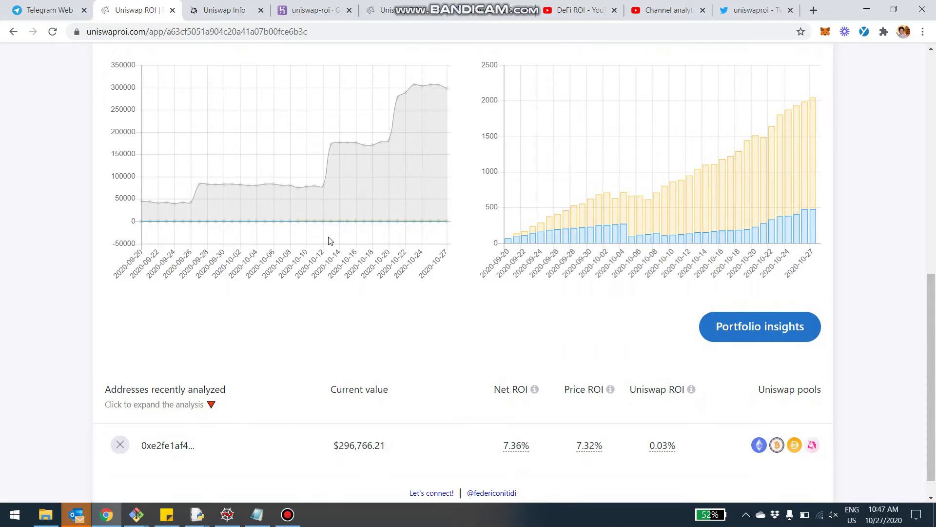
pyautogui.scroll(-3)
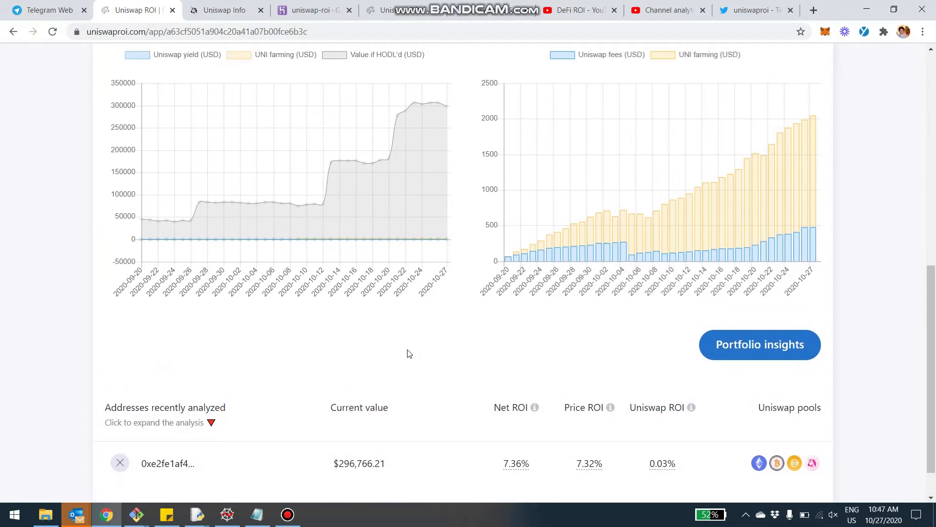
pyautogui.scroll(-3)
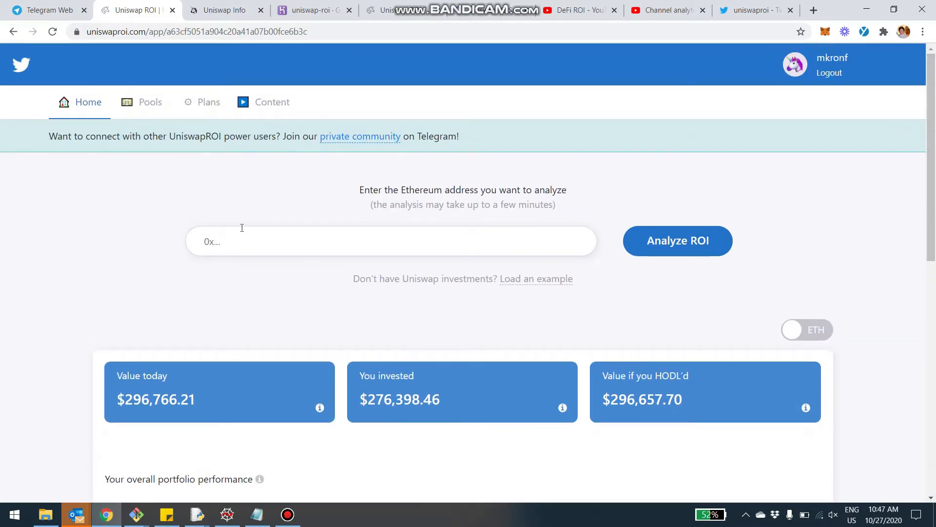
pyautogui.scroll(-3)
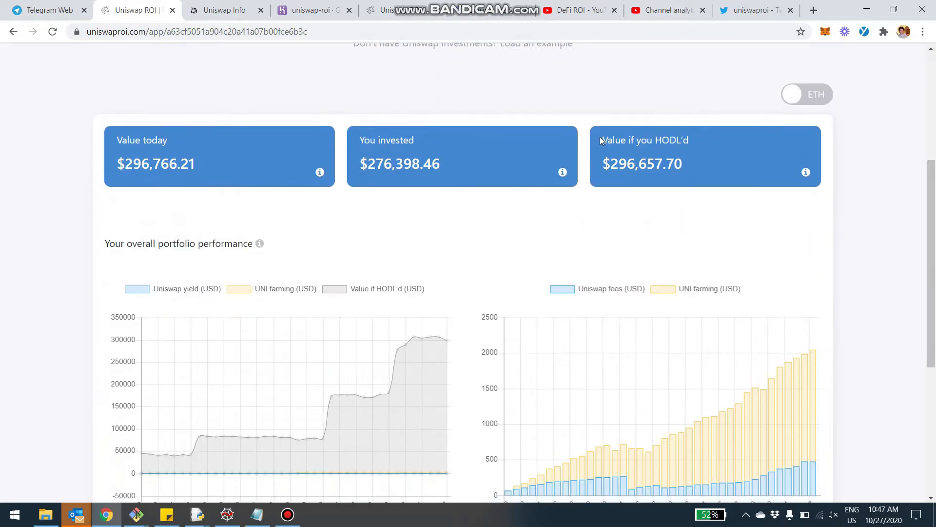
pyautogui.scroll(-3)
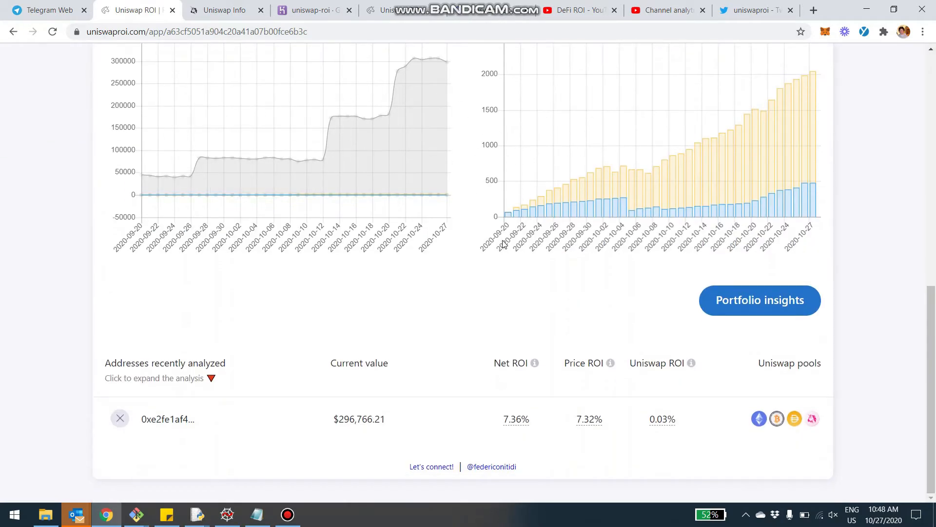
pyautogui.moveTo(382, 437)
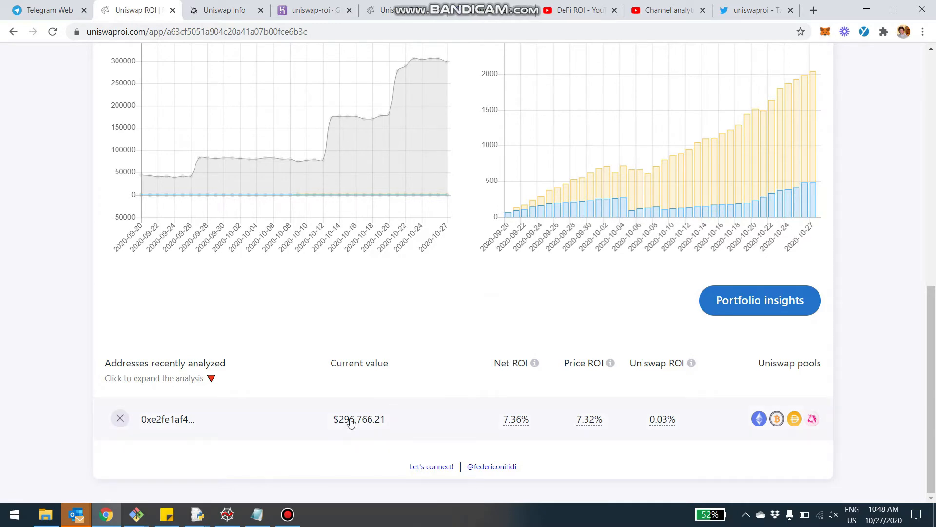
pyautogui.click(168, 419)
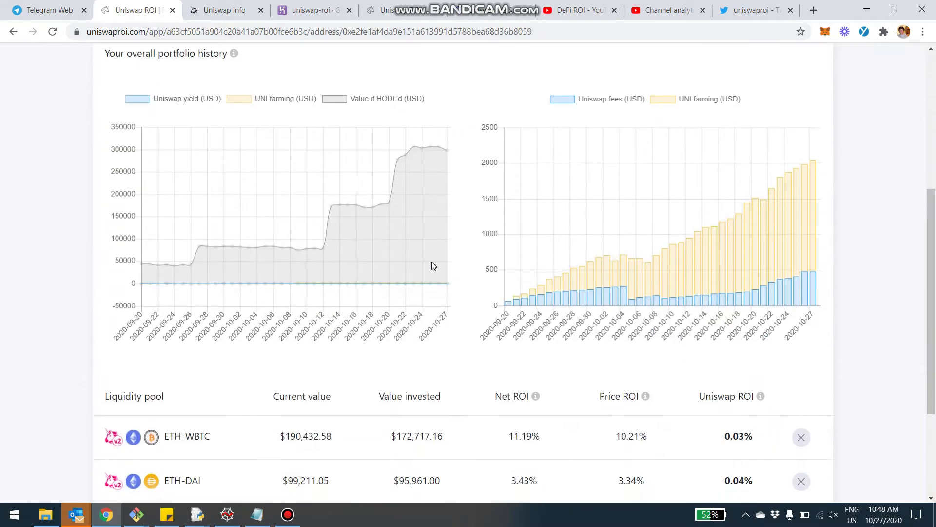
# Open the 'Add a new pool' form from the 'Add it here' link below the pools
pyautogui.scroll(-3)
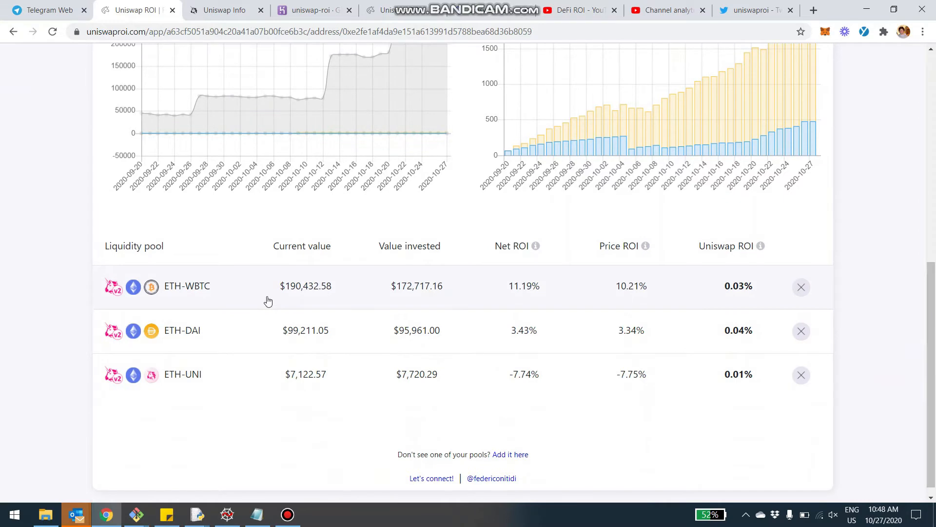
pyautogui.moveTo(215, 375)
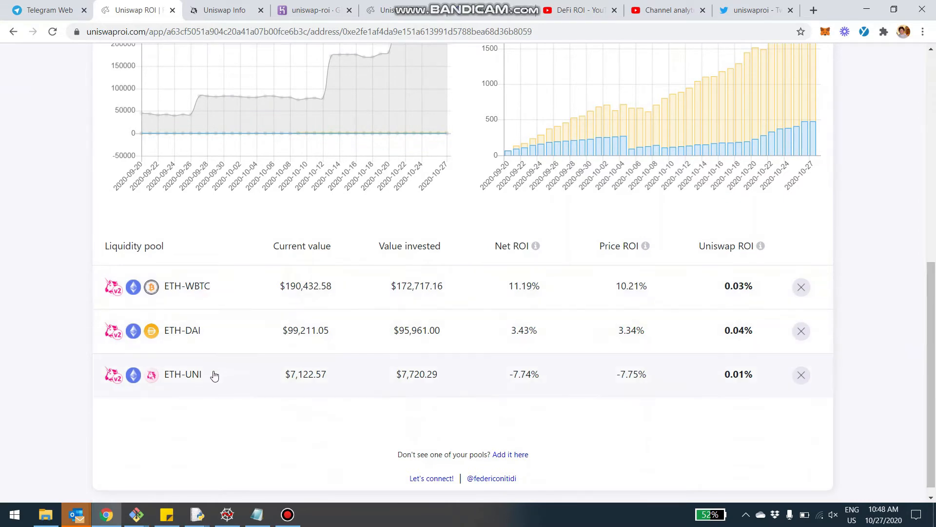
pyautogui.scroll(-3)
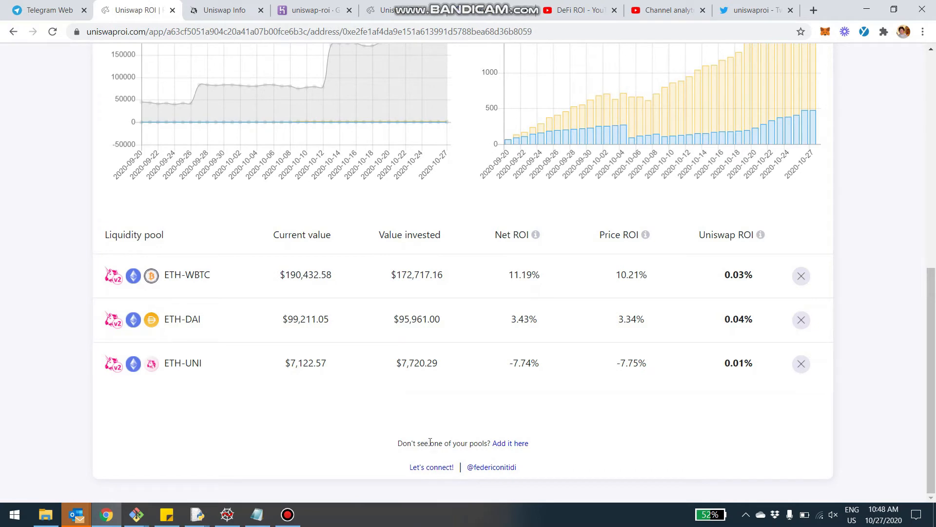
pyautogui.moveTo(530, 452)
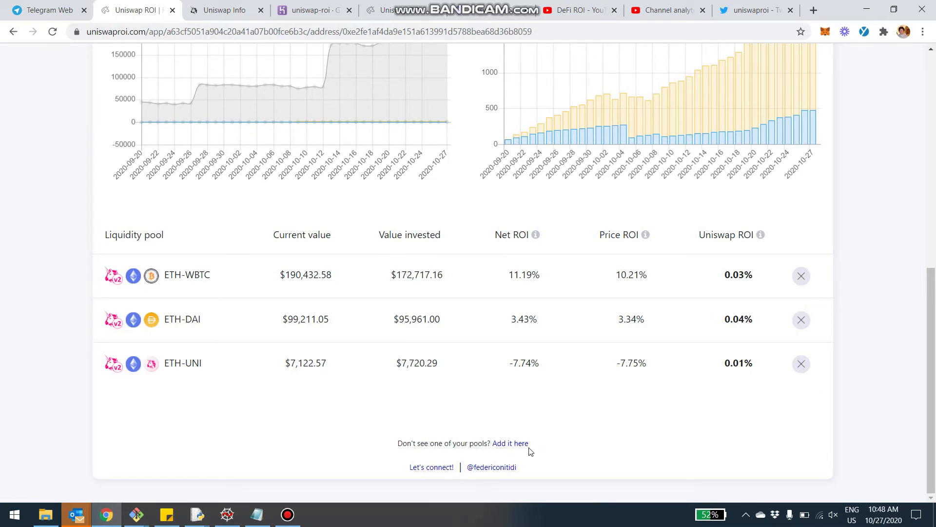
pyautogui.click(511, 443)
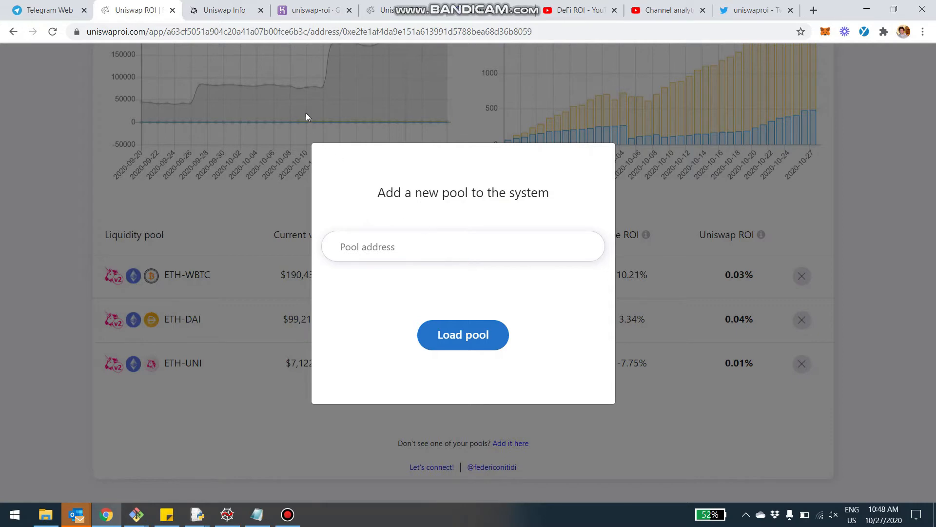
# Switch to the Uniswap Info tab showing the HKMT-USDT pair page and its address
pyautogui.click(224, 9)
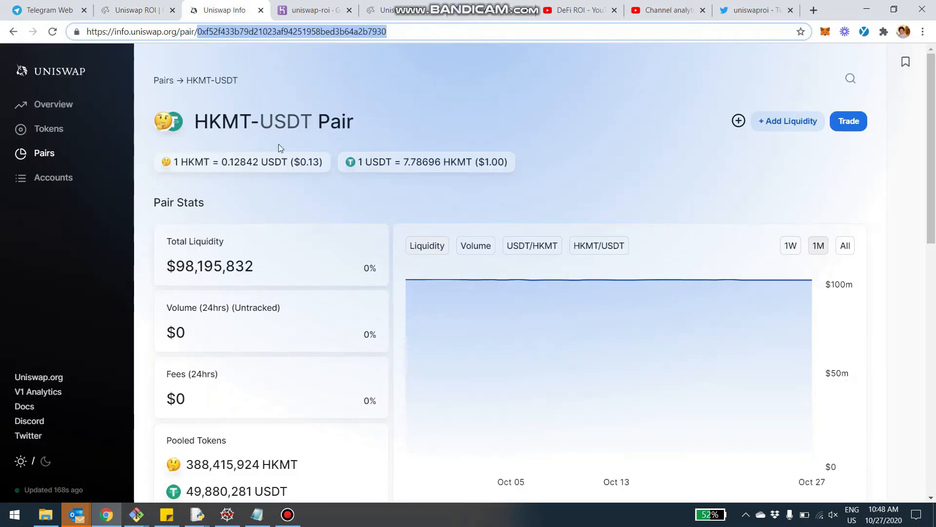
pyautogui.moveTo(104, 50)
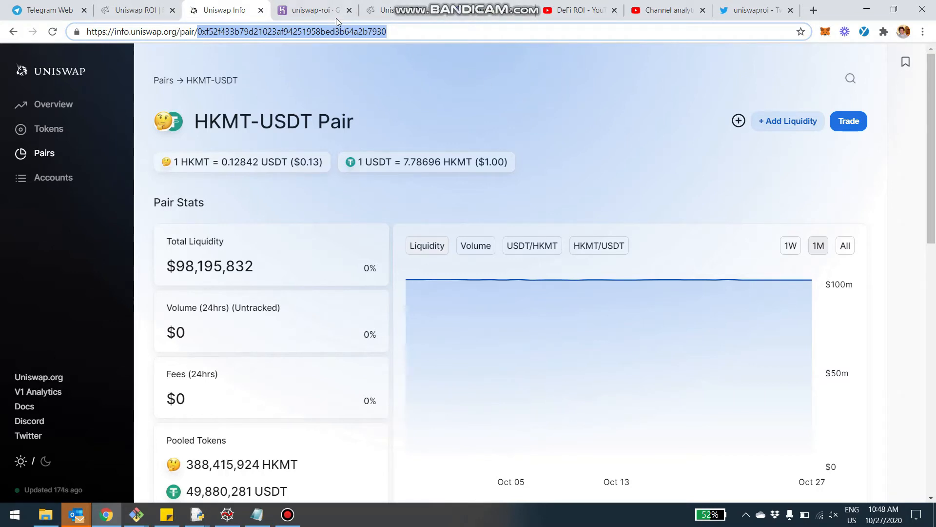
pyautogui.moveTo(212, 40)
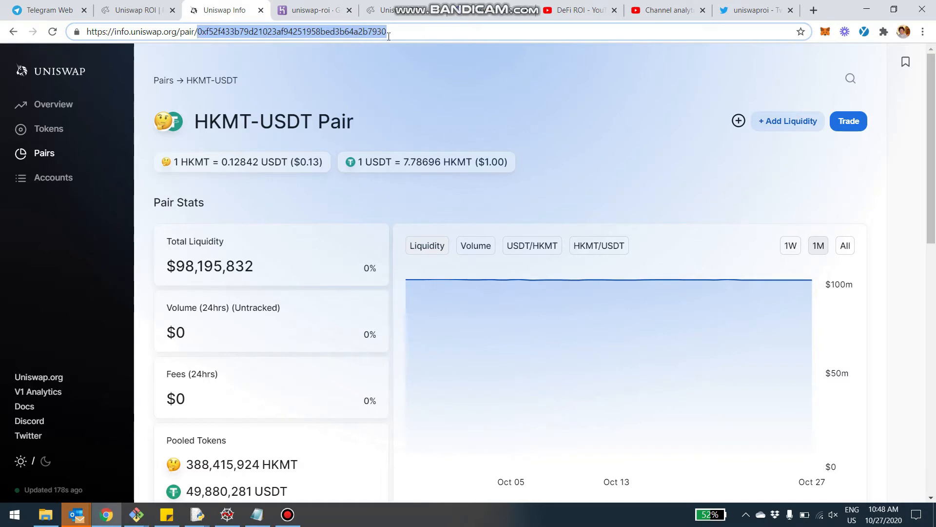
pyautogui.moveTo(172, 46)
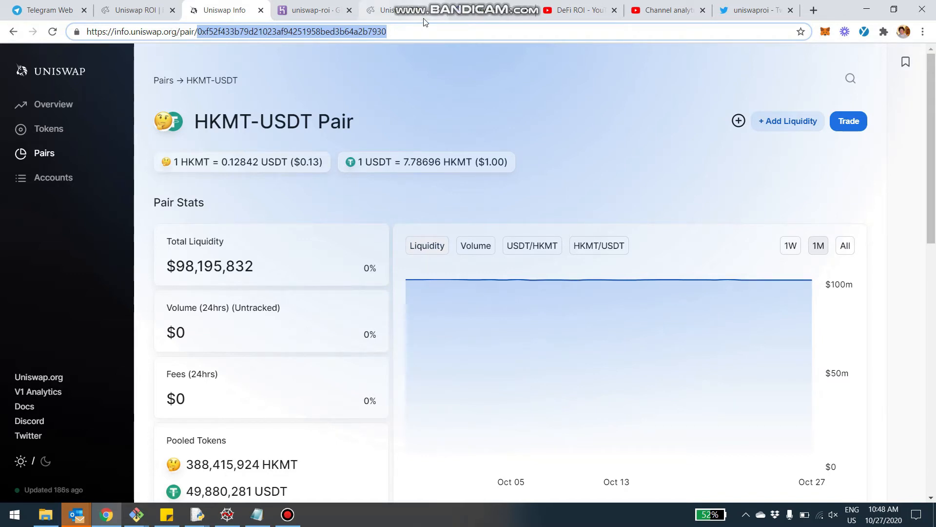
pyautogui.moveTo(359, 144)
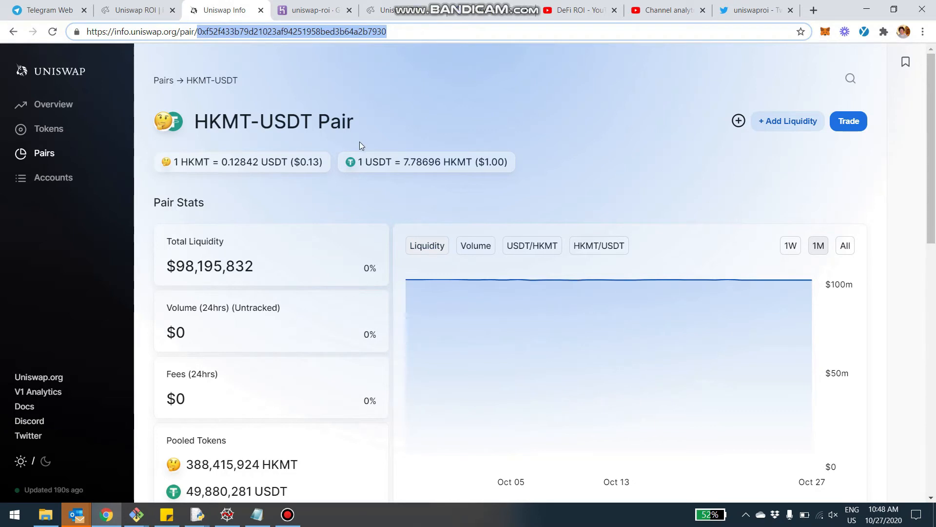
pyautogui.moveTo(353, 86)
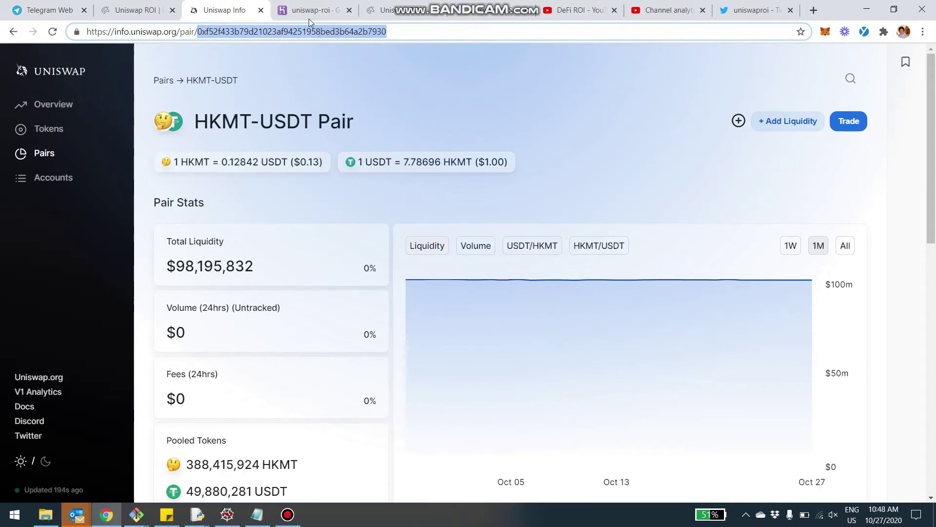
# Load the HKMT-USDT pool from its pasted pair address and add it
pyautogui.click(132, 9)
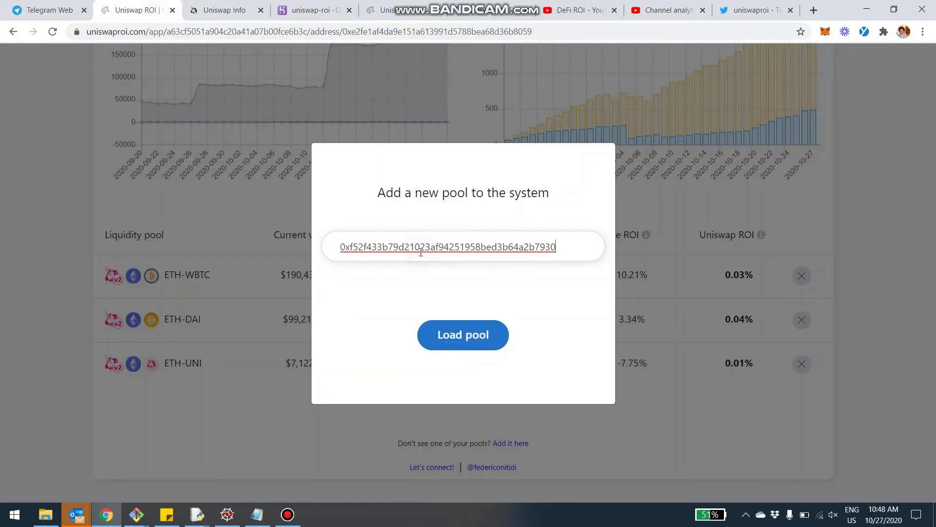
pyautogui.click(463, 334)
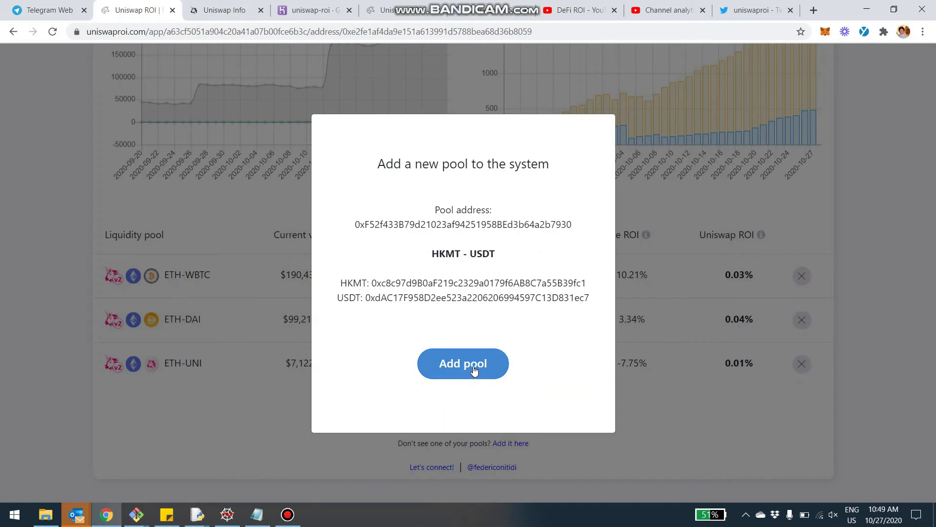
pyautogui.click(463, 363)
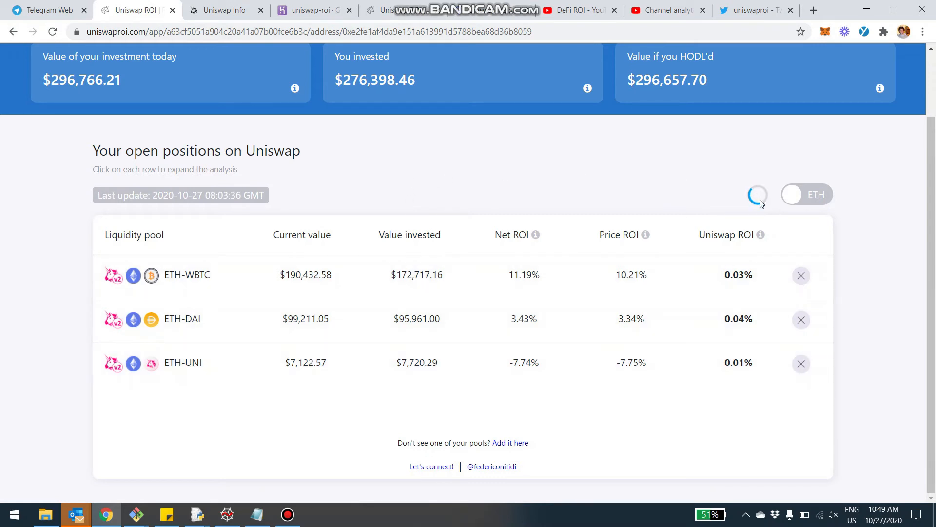
pyautogui.moveTo(752, 188)
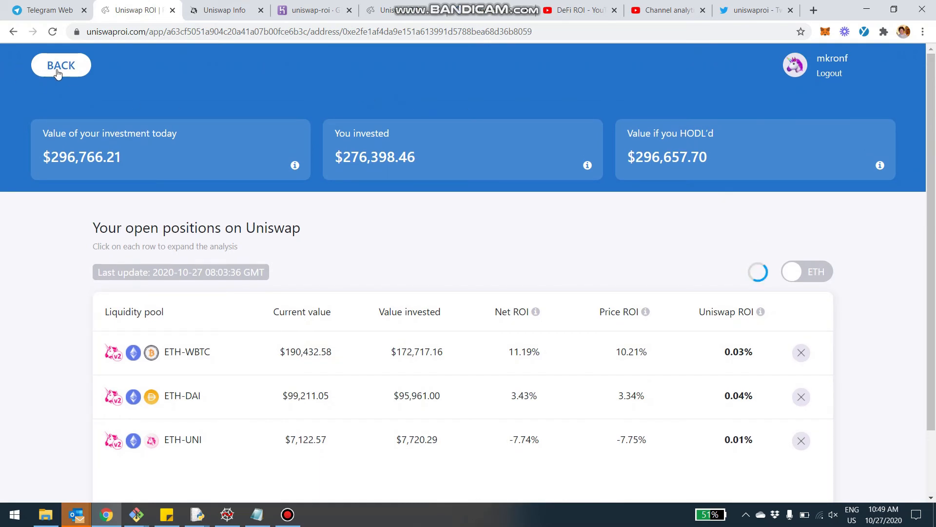
# Go back to the Uniswap ROI home page and browse its portfolio overview
pyautogui.click(61, 65)
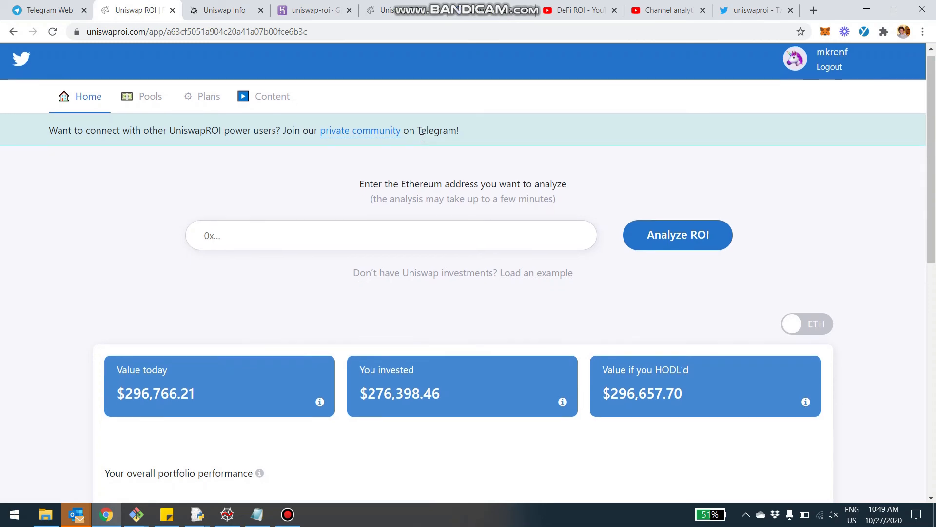
pyautogui.scroll(-3)
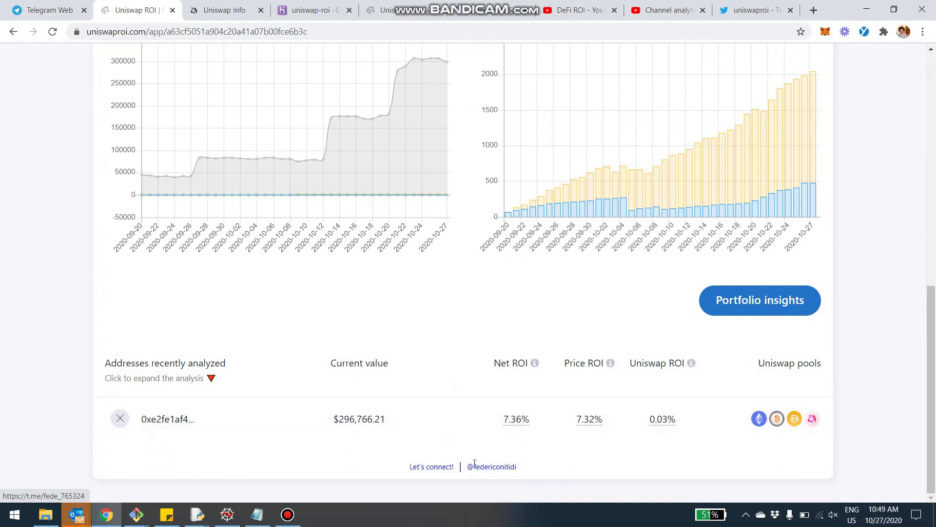
pyautogui.scroll(3)
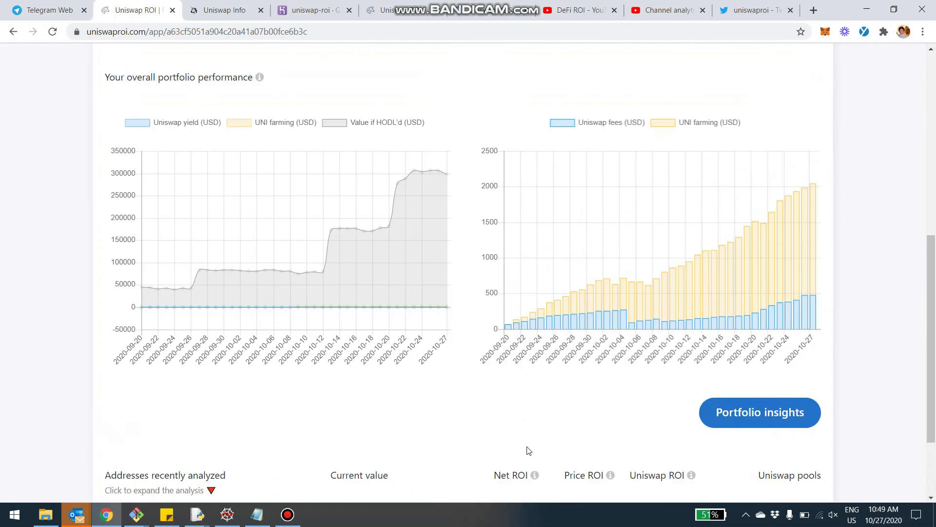
pyautogui.scroll(3)
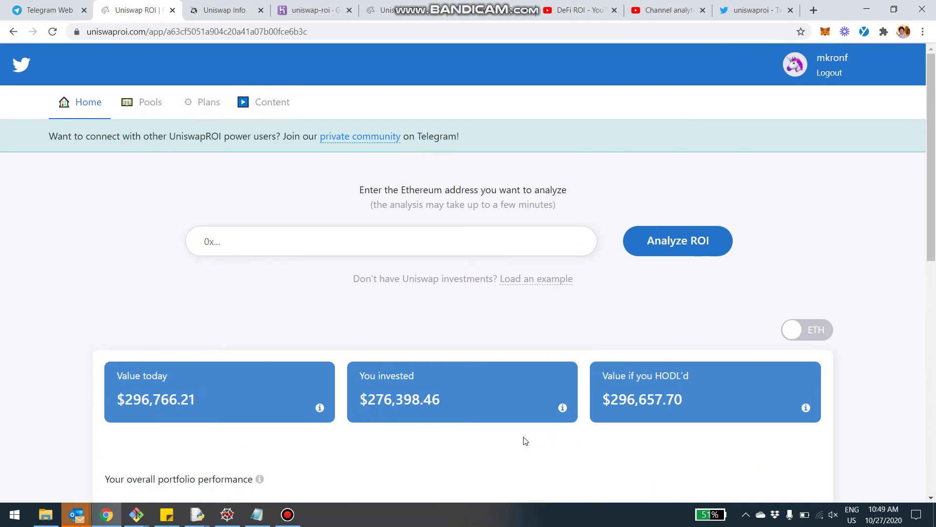